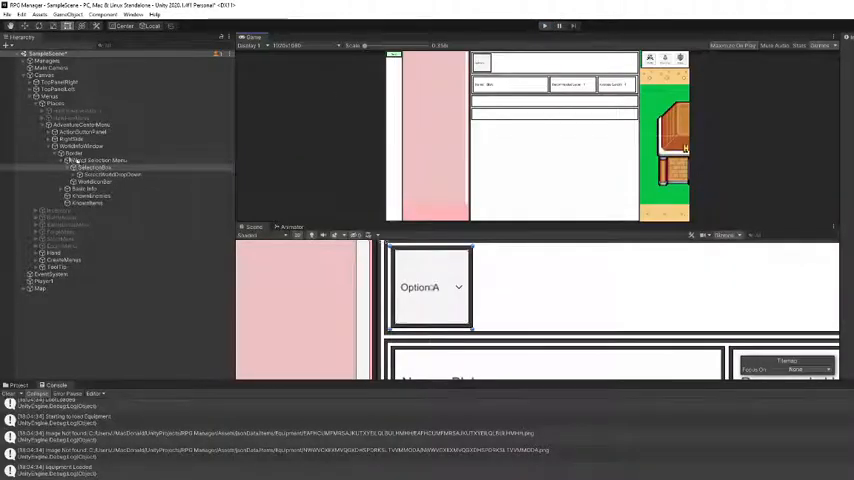
- Maximize the Game view so the running Hall of Heroes scene fills the editor
left_click(82, 145)
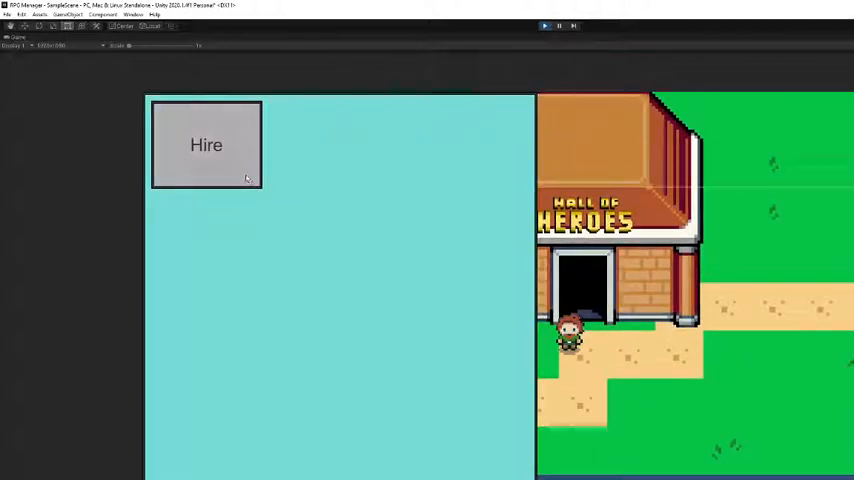
- Hire hero 4Wheels with Health 12, Strength 8 and Speed 3
left_click(206, 145)
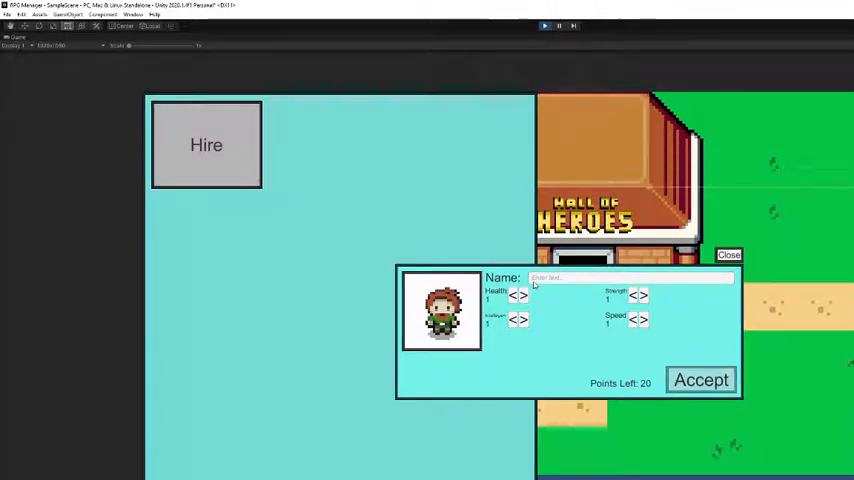
type("4Wheeli")
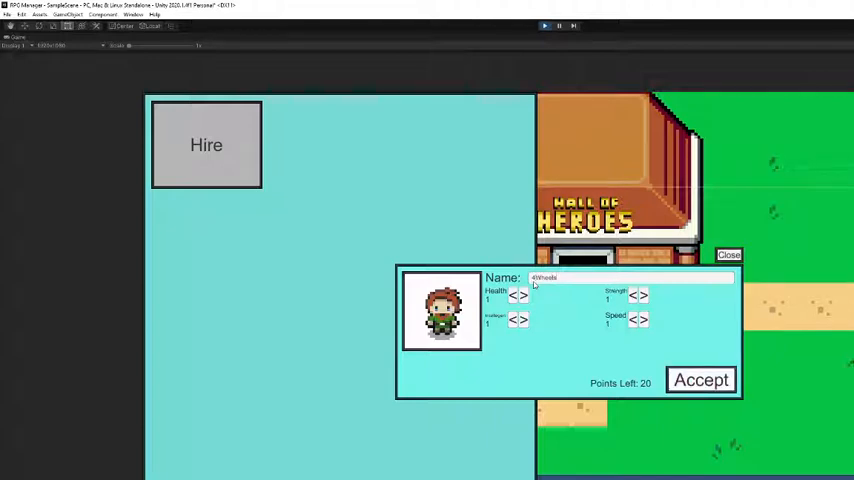
left_click(525, 295)
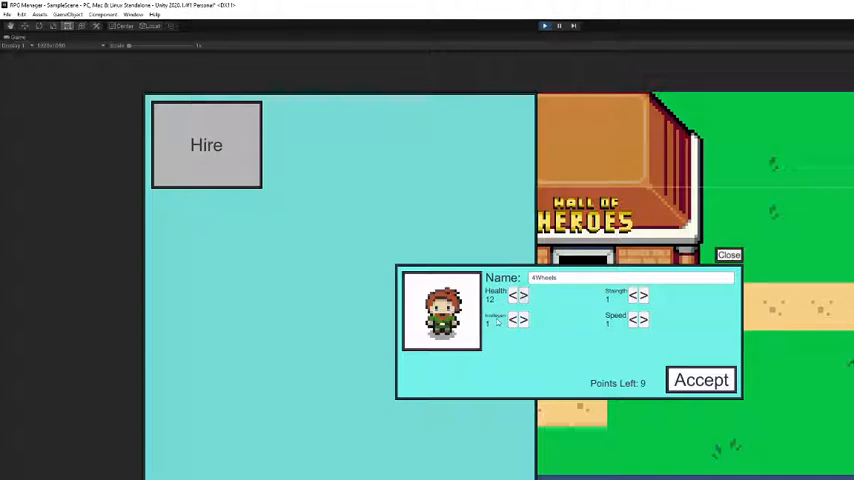
mouse_move(688, 313)
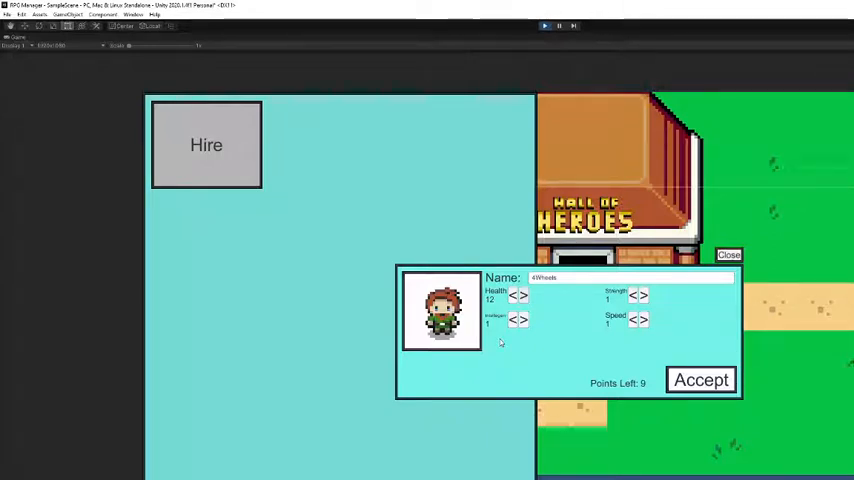
left_click(647, 295)
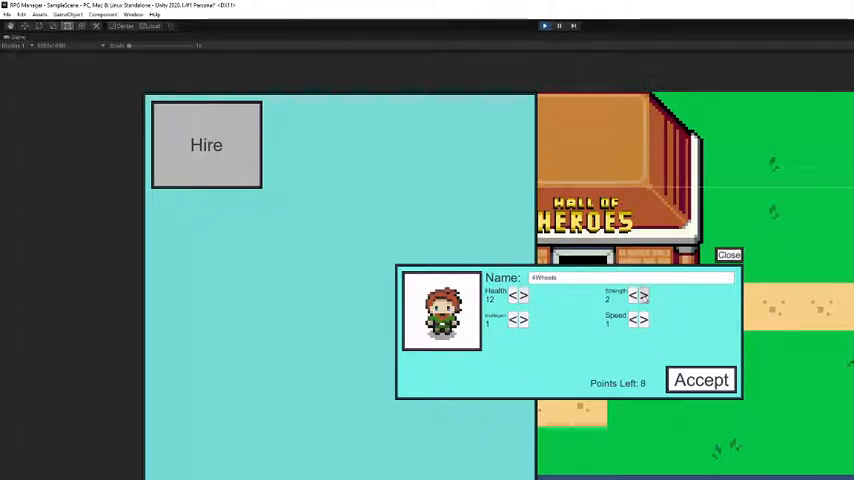
left_click(645, 295)
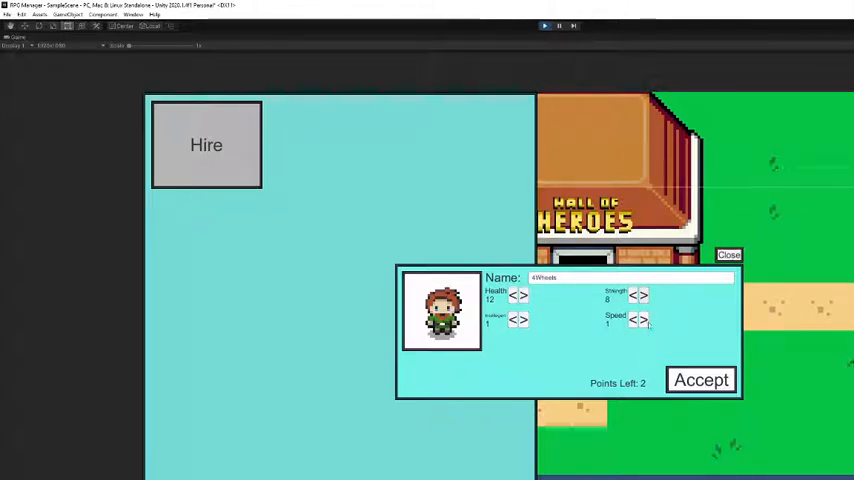
left_click(647, 319)
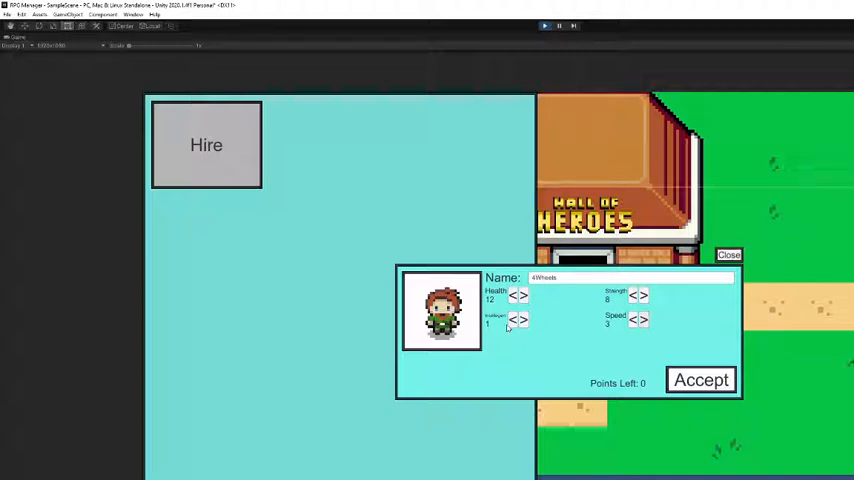
left_click(701, 380)
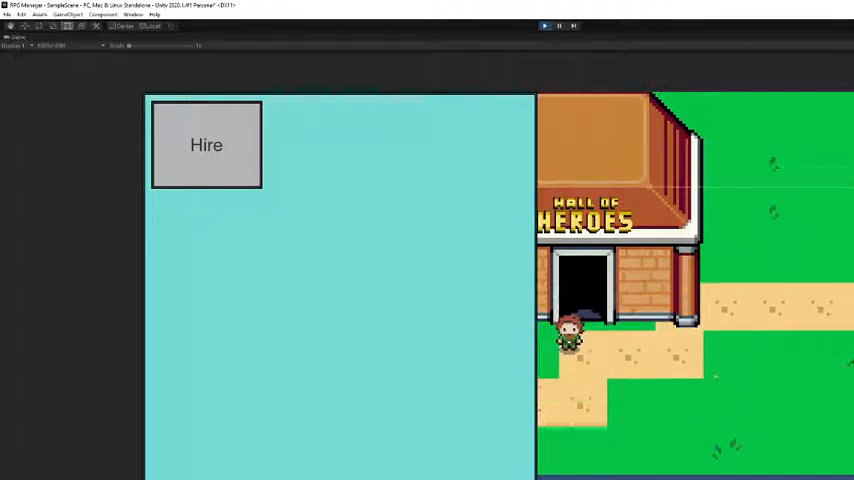
- Hire a second hero, Alibaba, with Health 7, Strength 8 and Speed 8
left_click(206, 145)
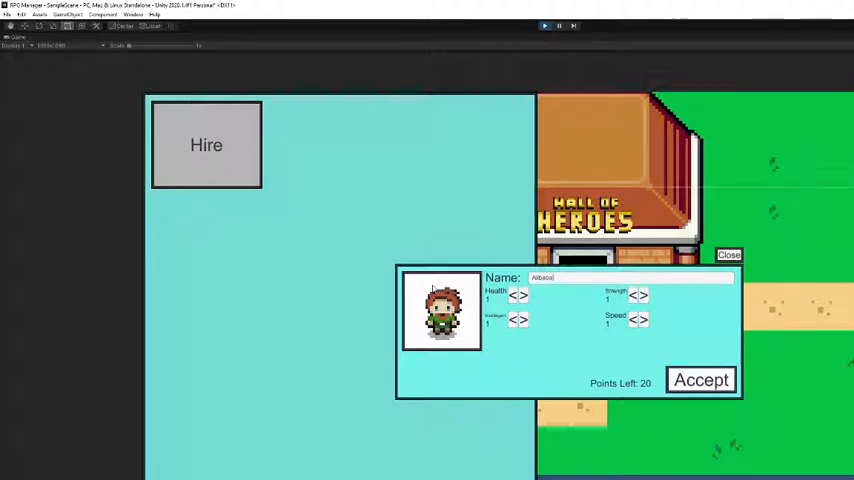
left_click(523, 295)
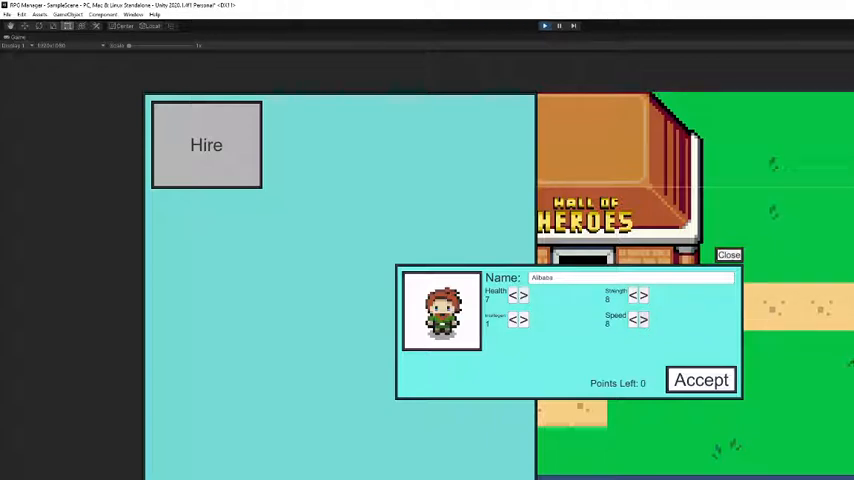
left_click(701, 380)
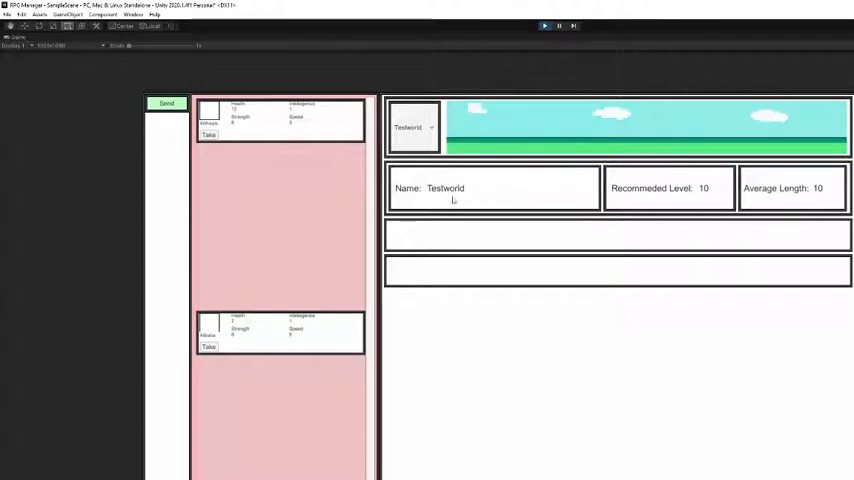
mouse_move(678, 206)
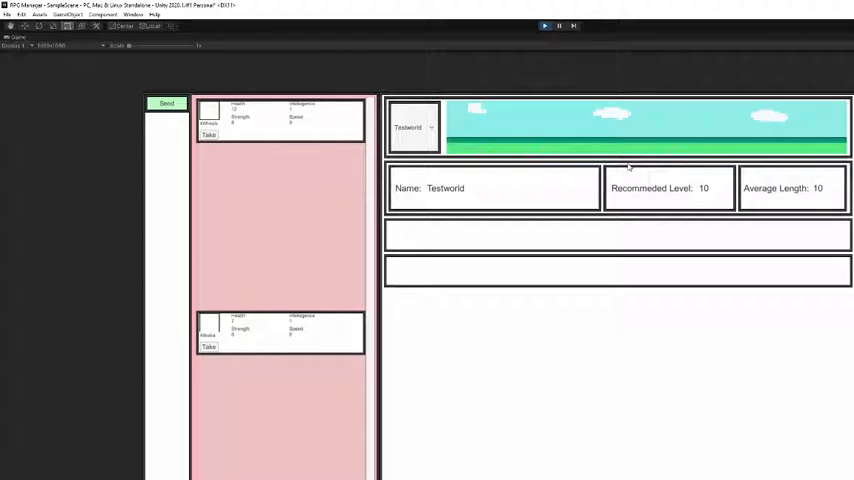
mouse_move(822, 195)
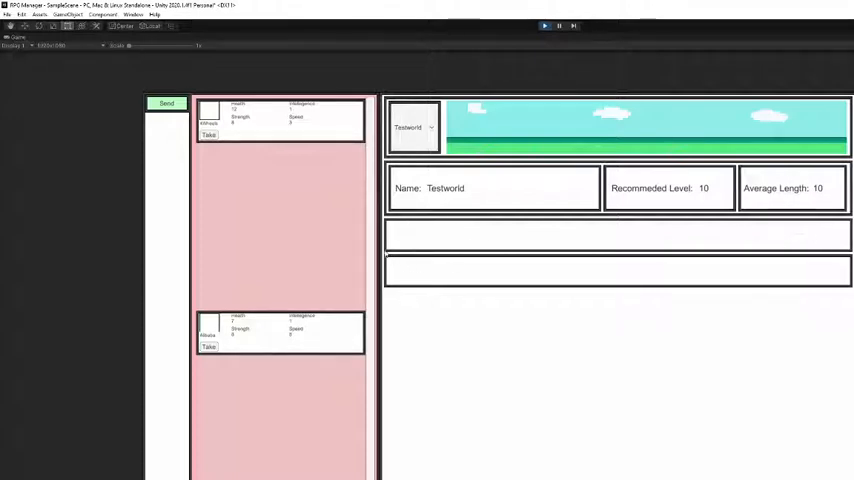
mouse_move(405, 270)
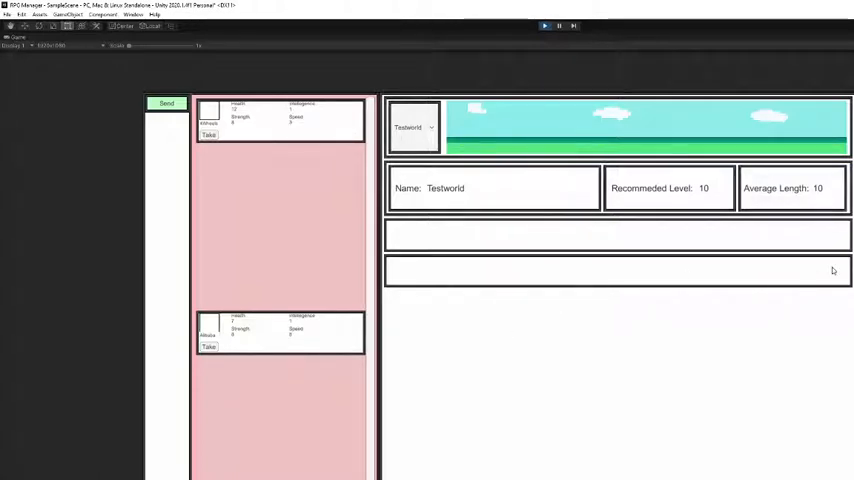
- Select Testworld Desert as the quest world and check its enemy and loot tooltips
left_click(413, 127)
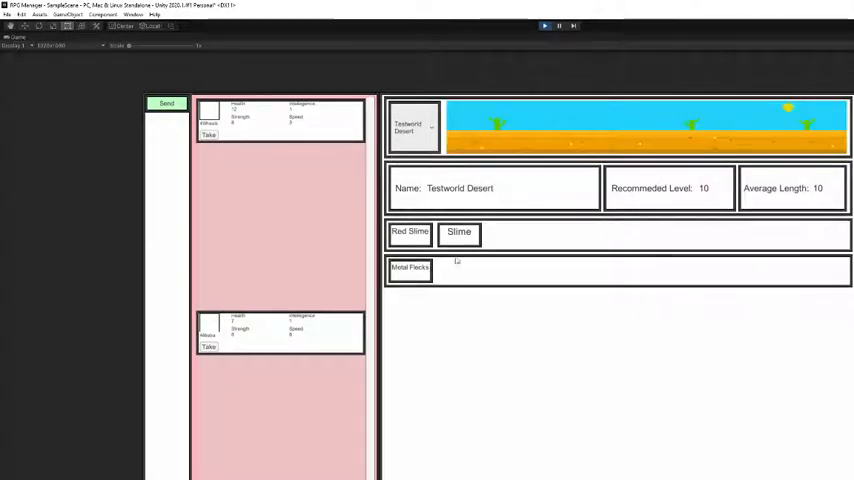
mouse_move(410, 231)
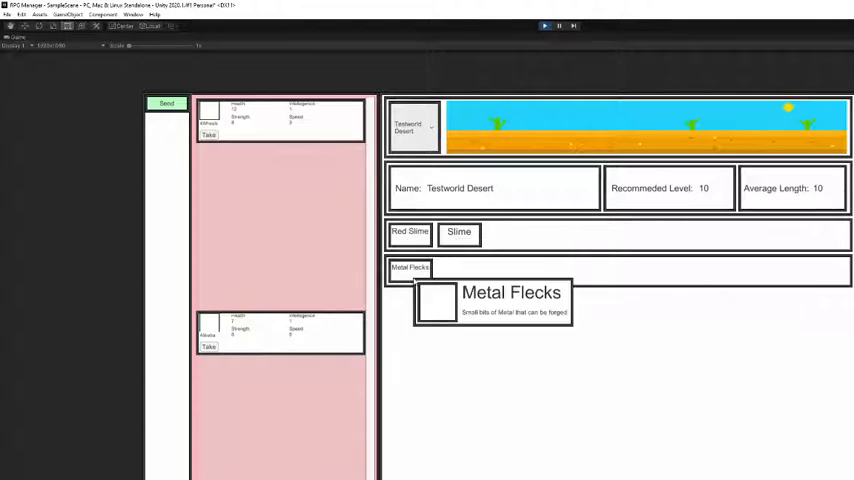
mouse_move(410, 231)
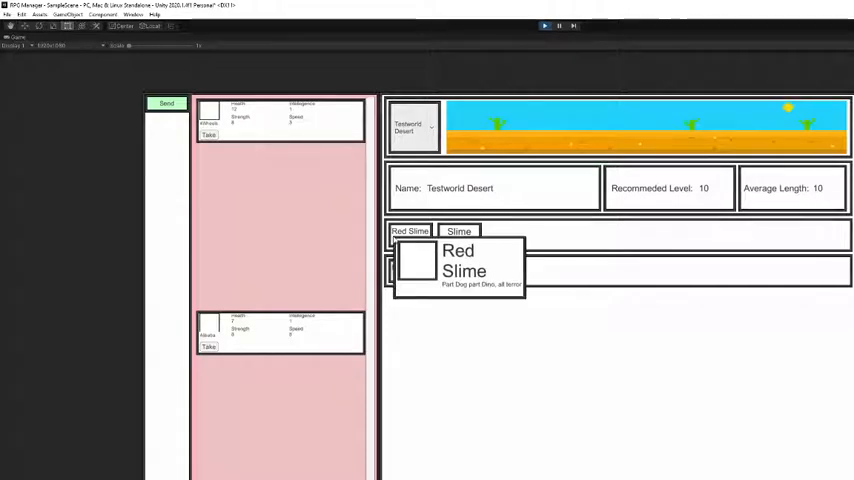
left_click(459, 231)
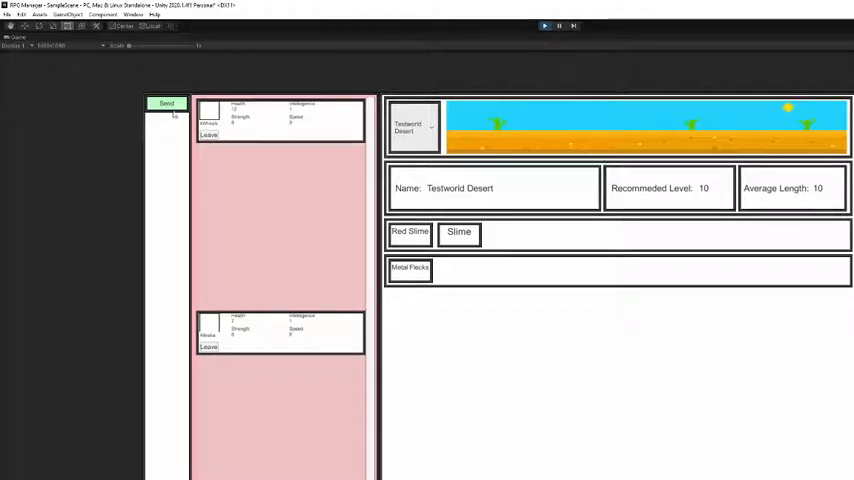
- Send both heroes on the desert quest and view the group's collected loot
left_click(166, 103)
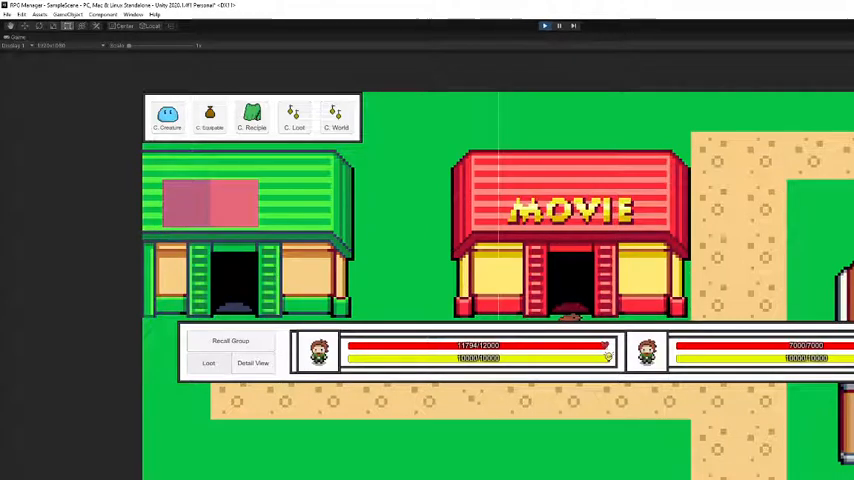
left_click(253, 363)
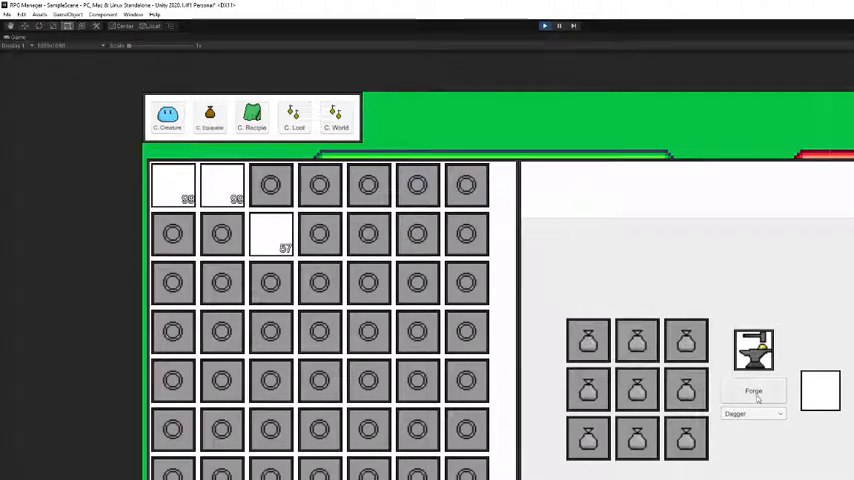
- Forge a Dagger from the collected materials
left_click(753, 391)
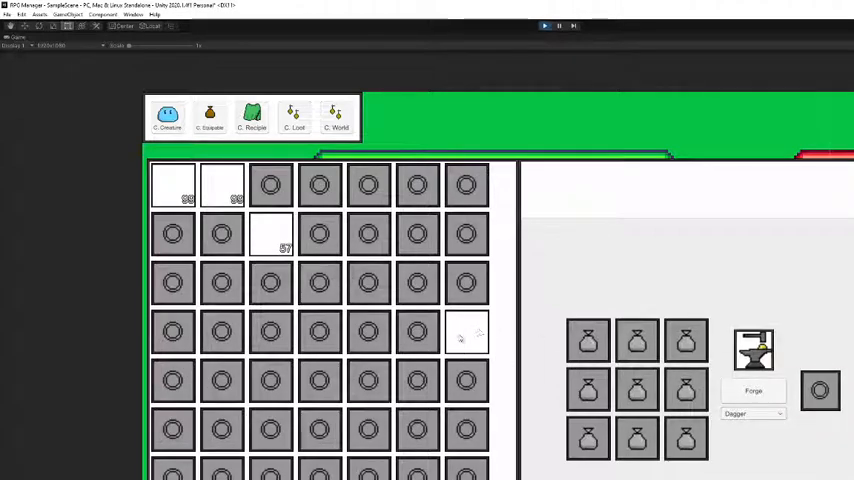
mouse_move(467, 332)
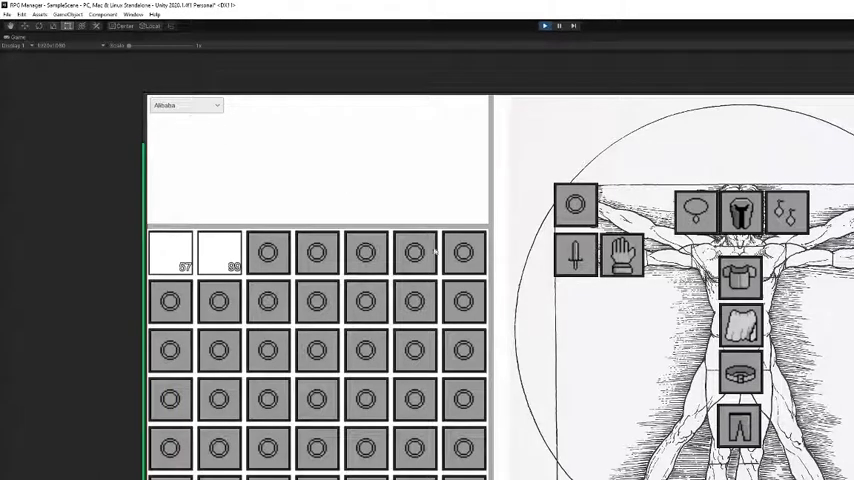
- Show Alibaba's equipment by picking the hero from the top-left dropdown
left_click(186, 105)
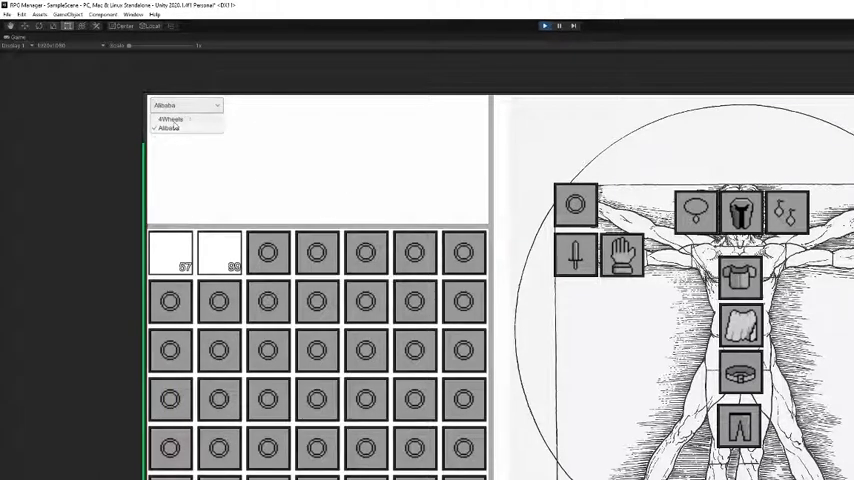
left_click(170, 119)
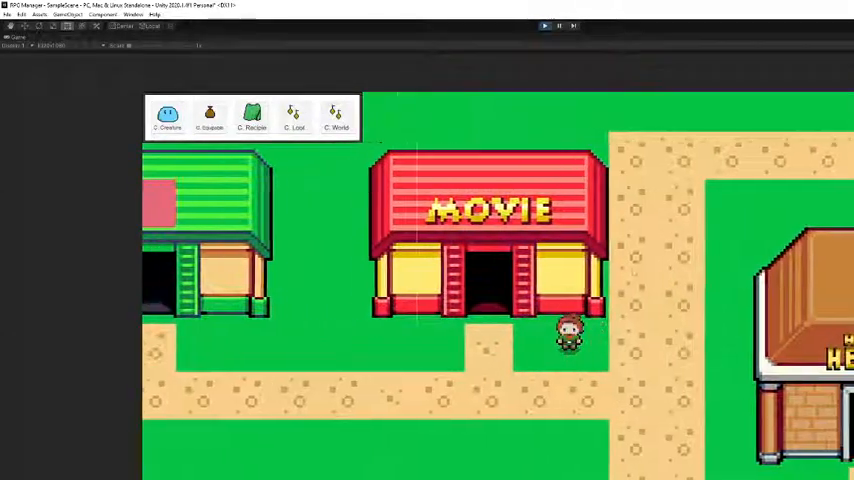
- Open the Testworld Desert quest dispatch screen and take a hero into the party
left_click(335, 117)
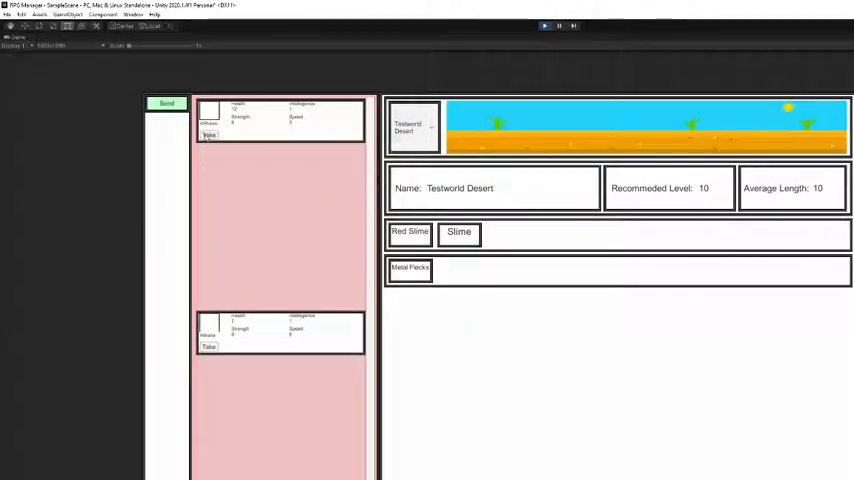
left_click(166, 103)
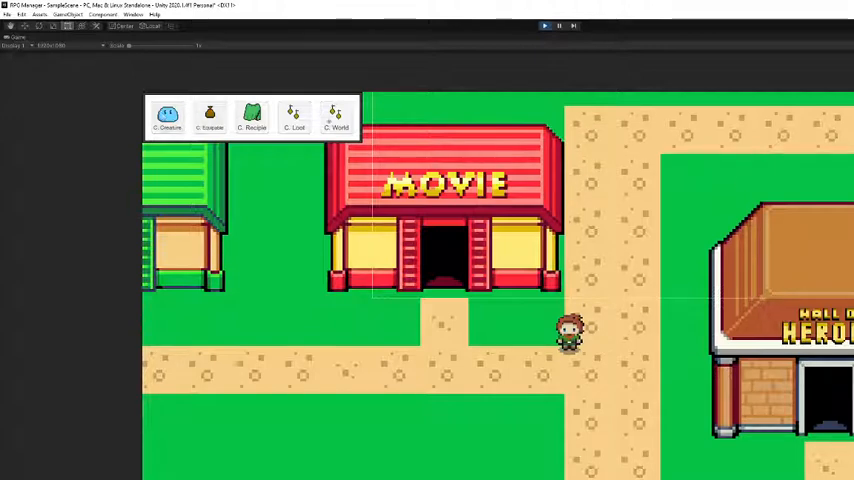
- Start a new equipable item, entering its name and marking the ear slot
left_click(167, 115)
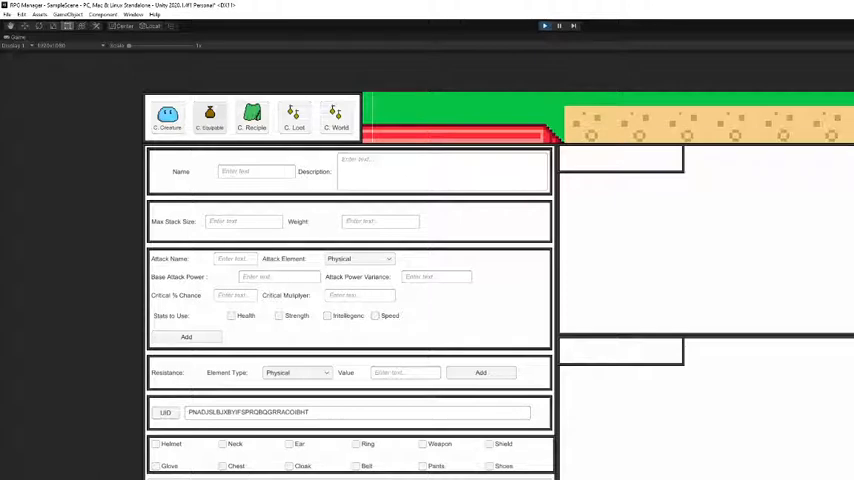
left_click(255, 171)
type("Col Sore")
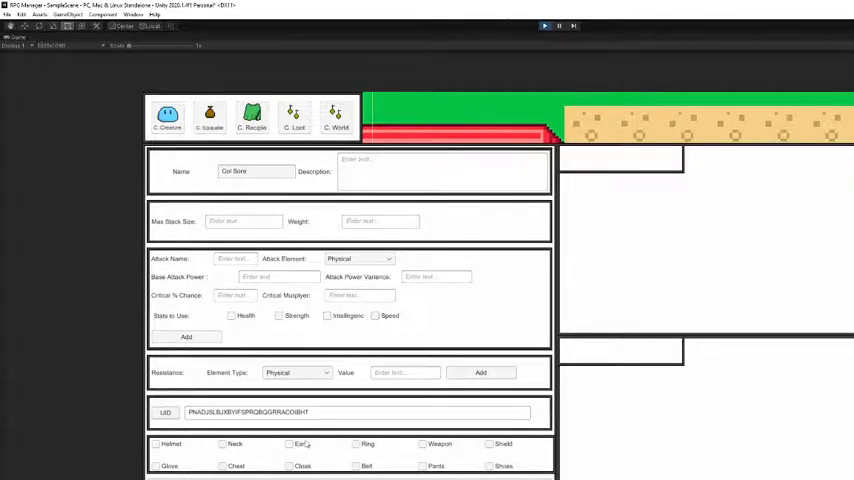
left_click(251, 117)
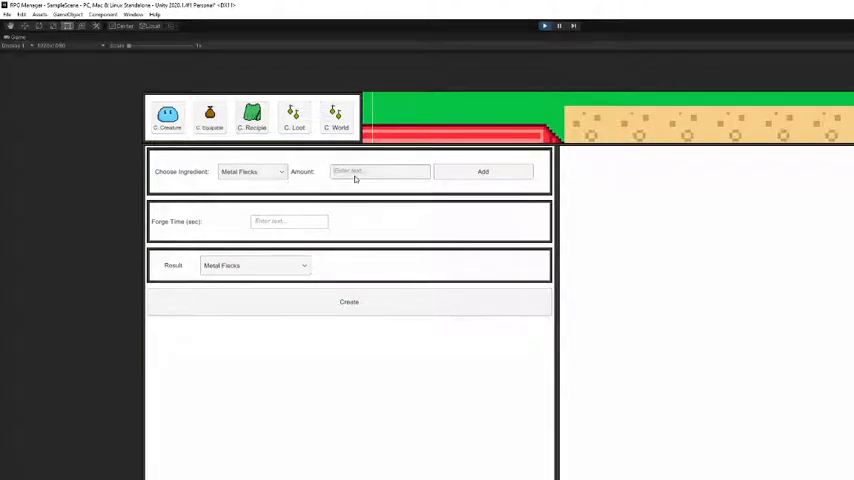
- Enter 10 for the Metal Flecks recipe and pick Wool Coat as its result
type("10")
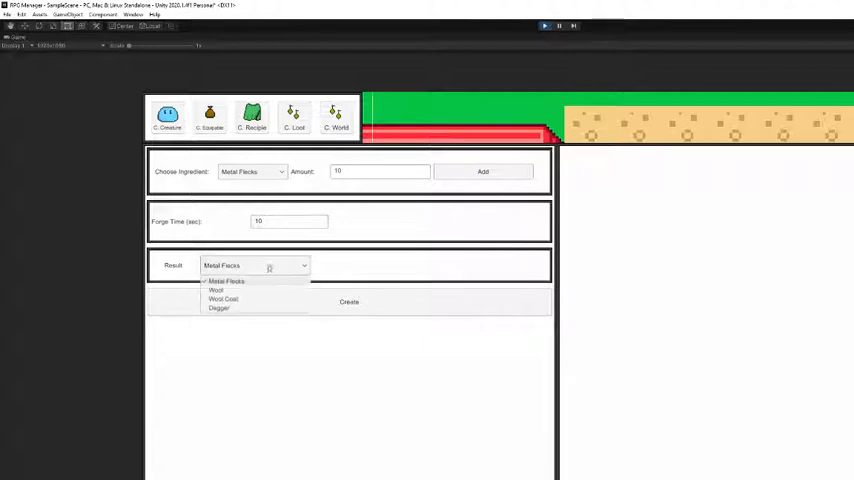
mouse_move(225, 299)
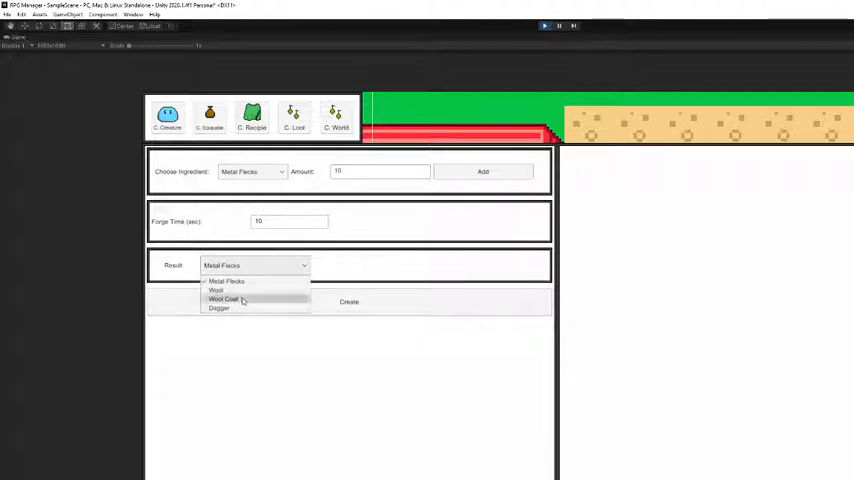
left_click(225, 298)
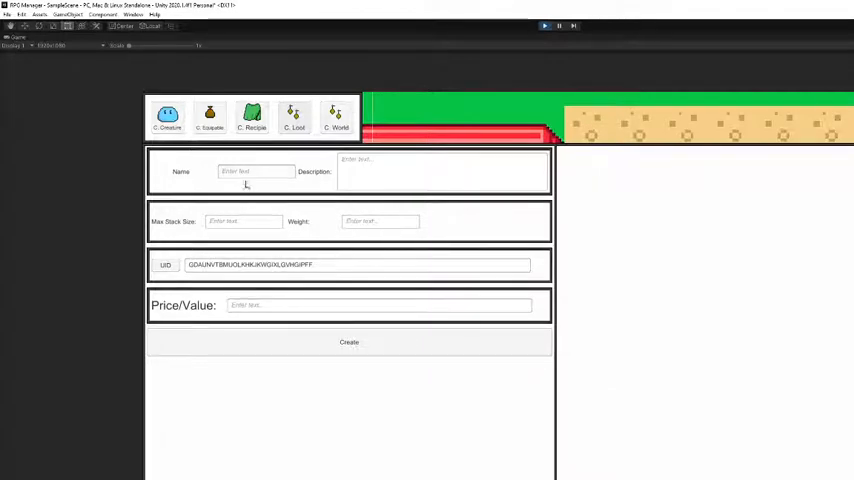
- Name the new loot drop '#whit' and switch to the C. World creator
type("#whit")
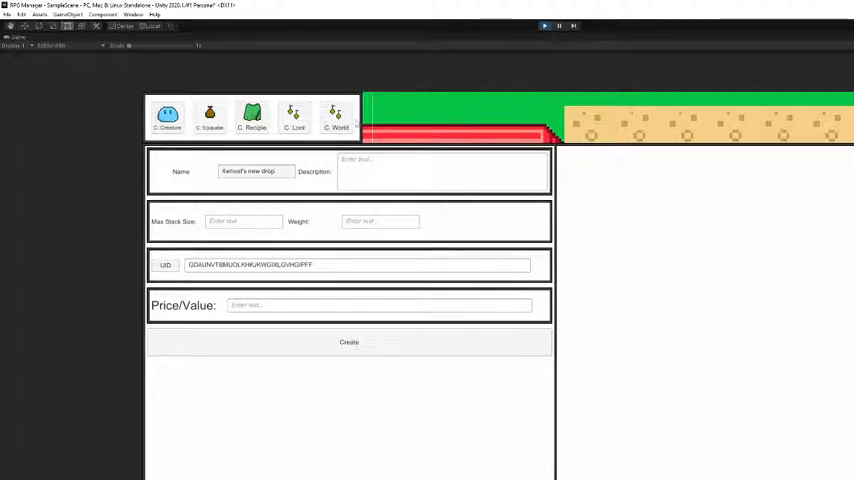
left_click(336, 115)
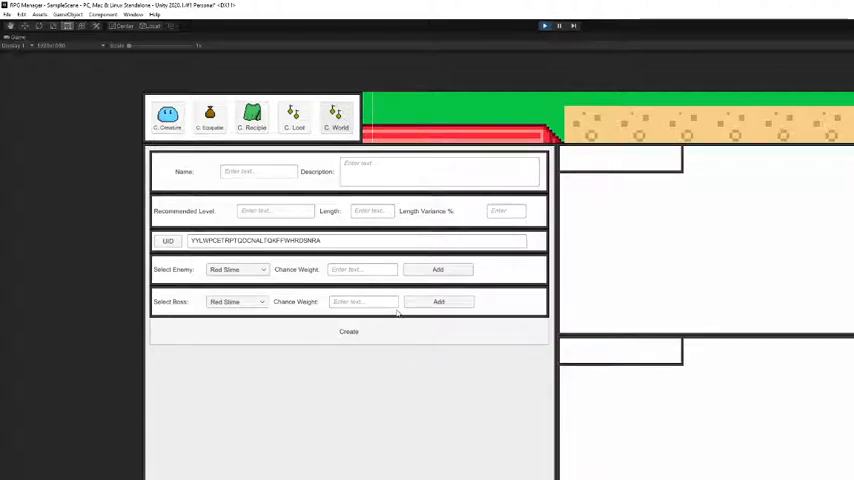
mouse_move(457, 236)
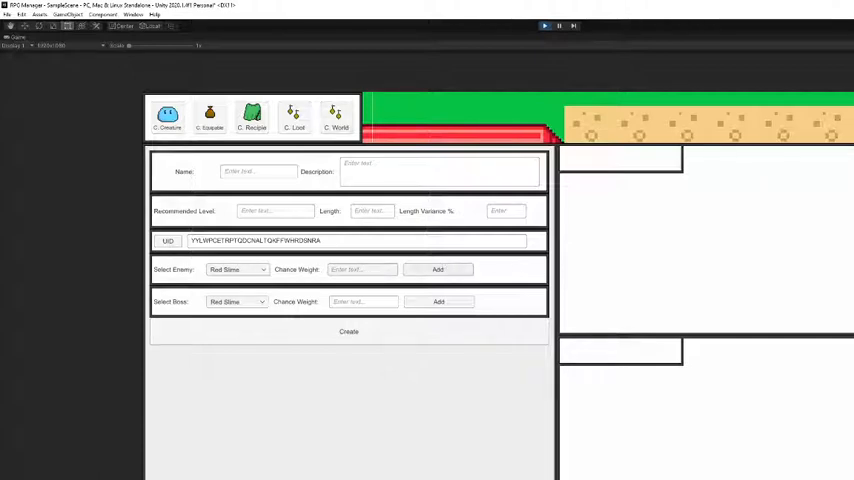
- Choose a boss for the new world from the Select Boss dropdown
left_click(237, 301)
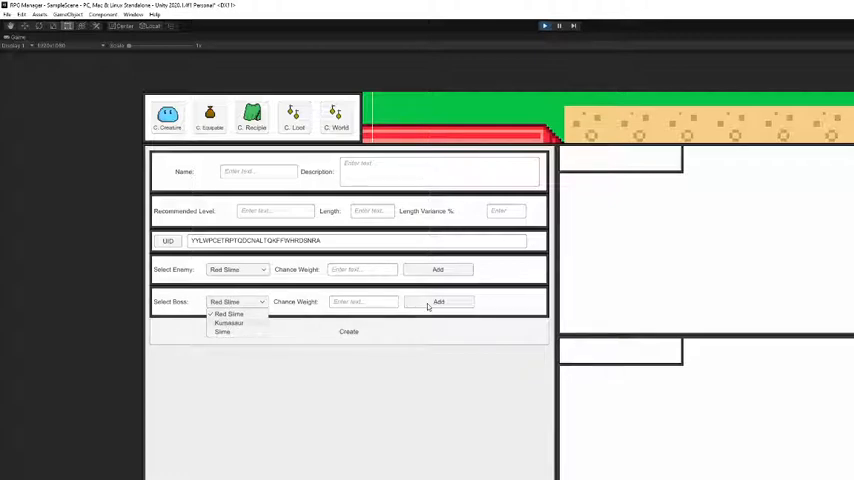
left_click(229, 314)
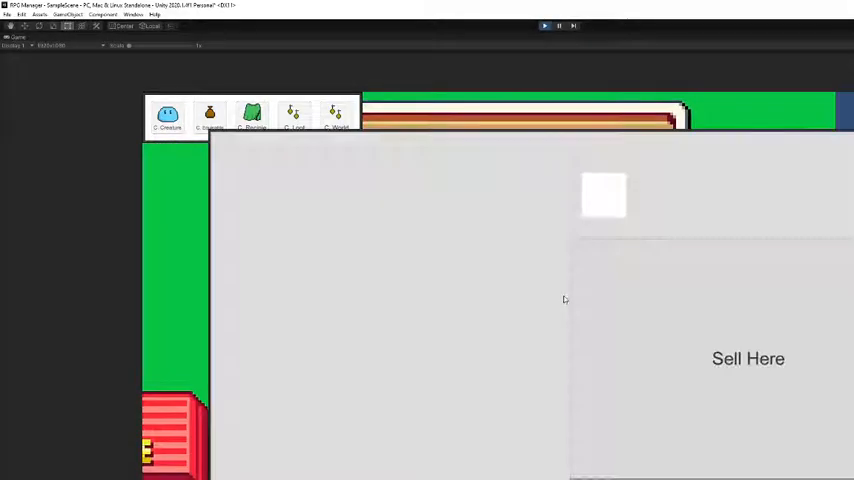
mouse_move(838, 150)
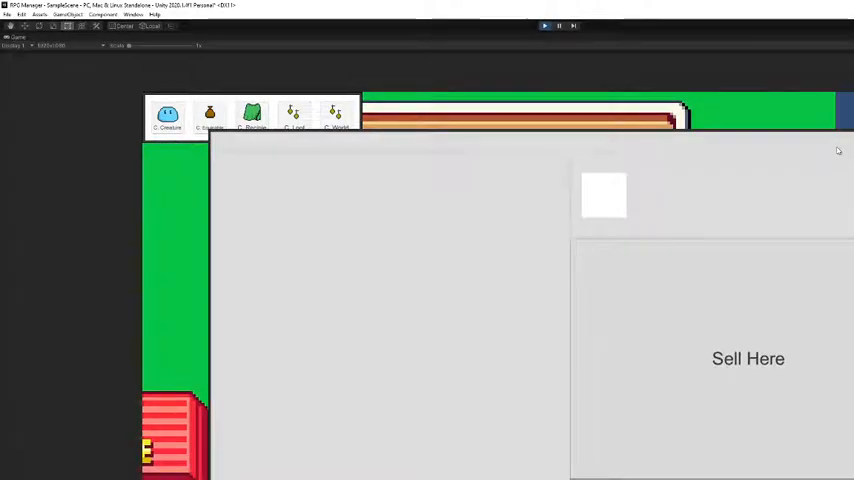